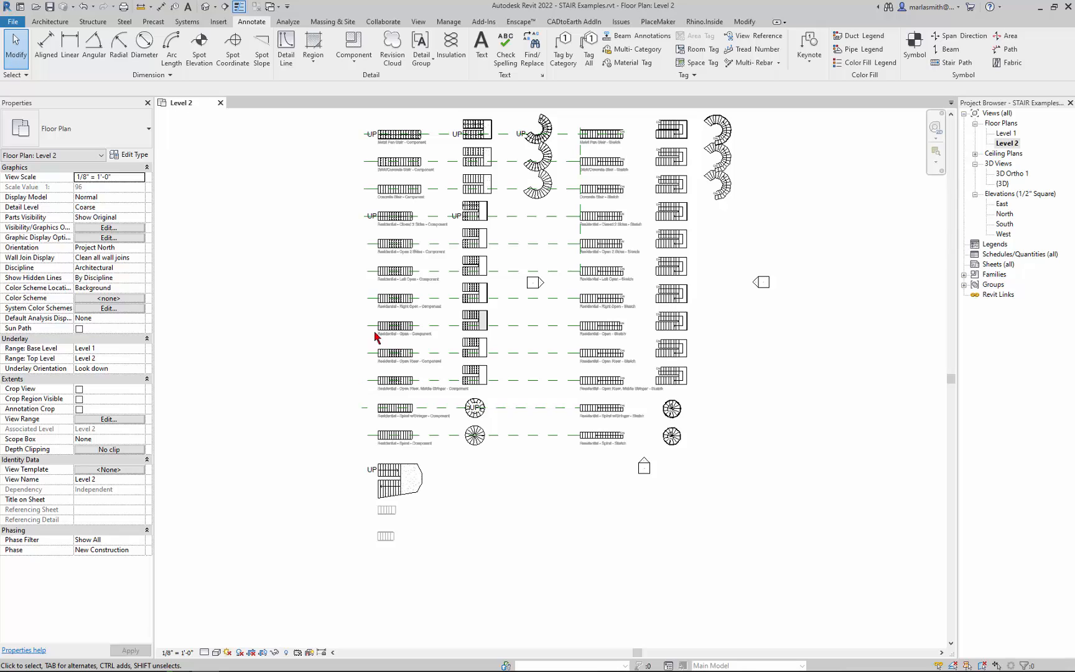
Show RAILING Examples.rvt in 3D and pick the Handrail - Pipe - Wall-Ramp railing
left_click(12, 21)
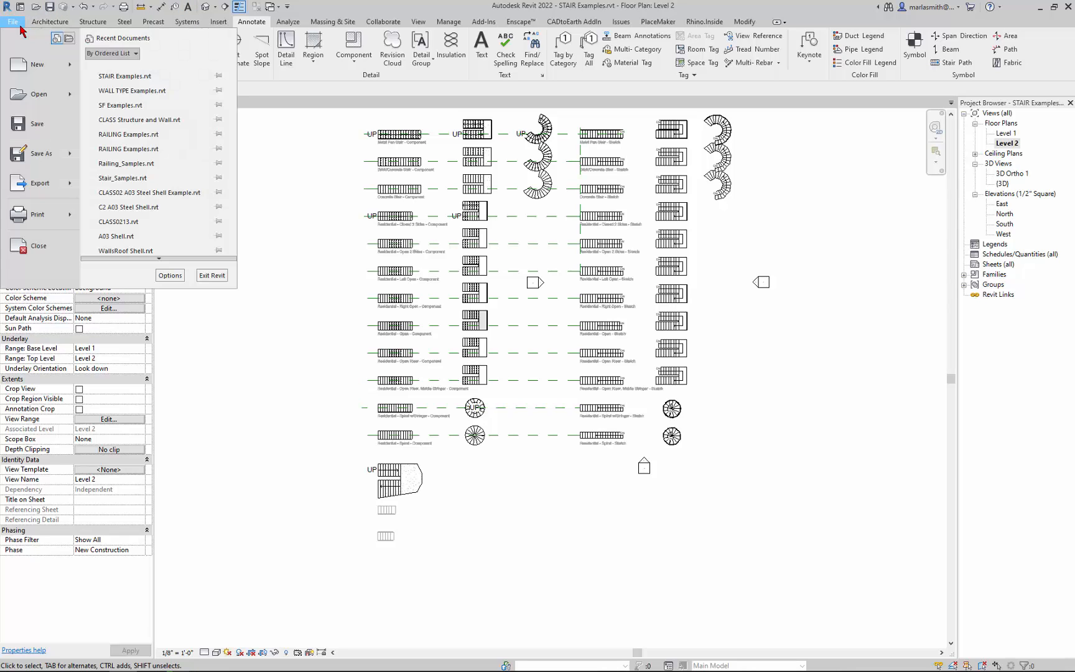
mouse_move(155, 150)
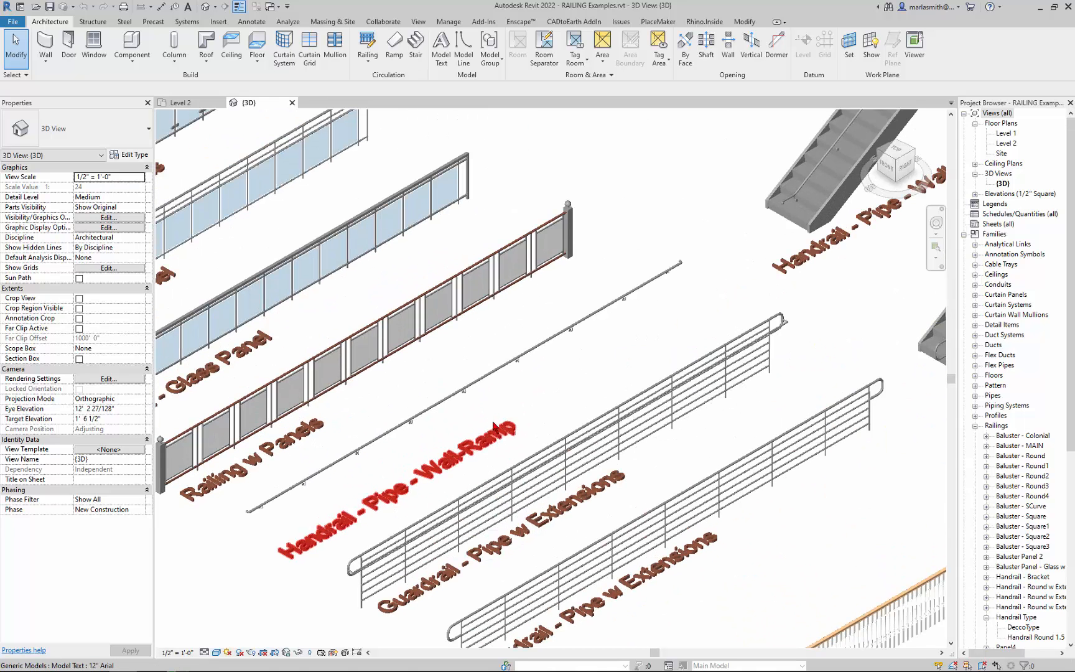
left_click(463, 391)
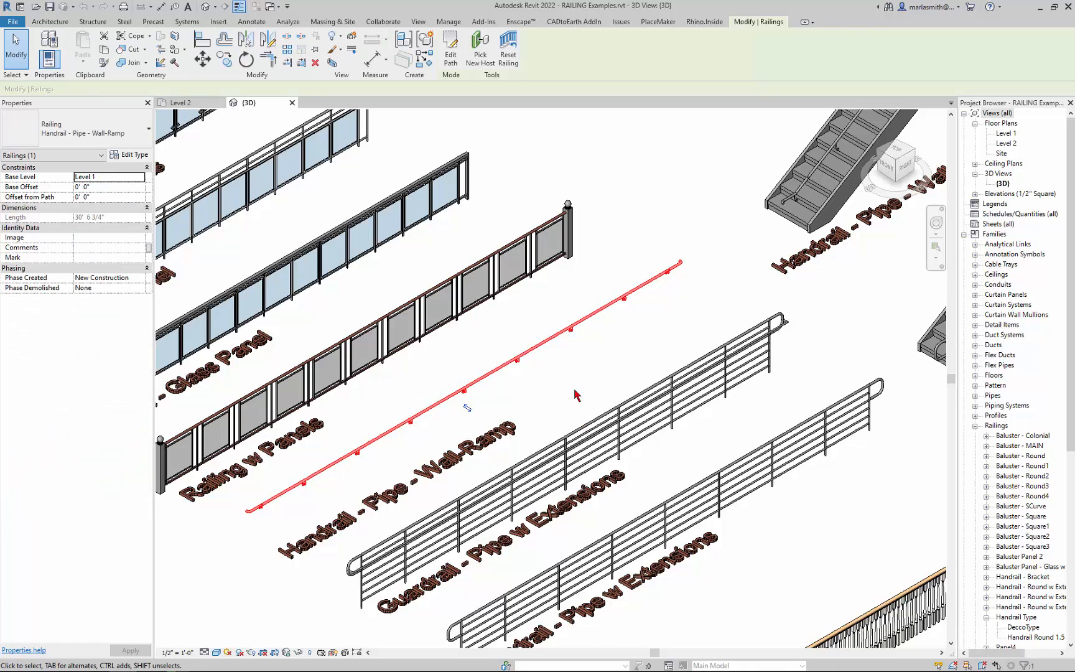
mouse_move(574, 300)
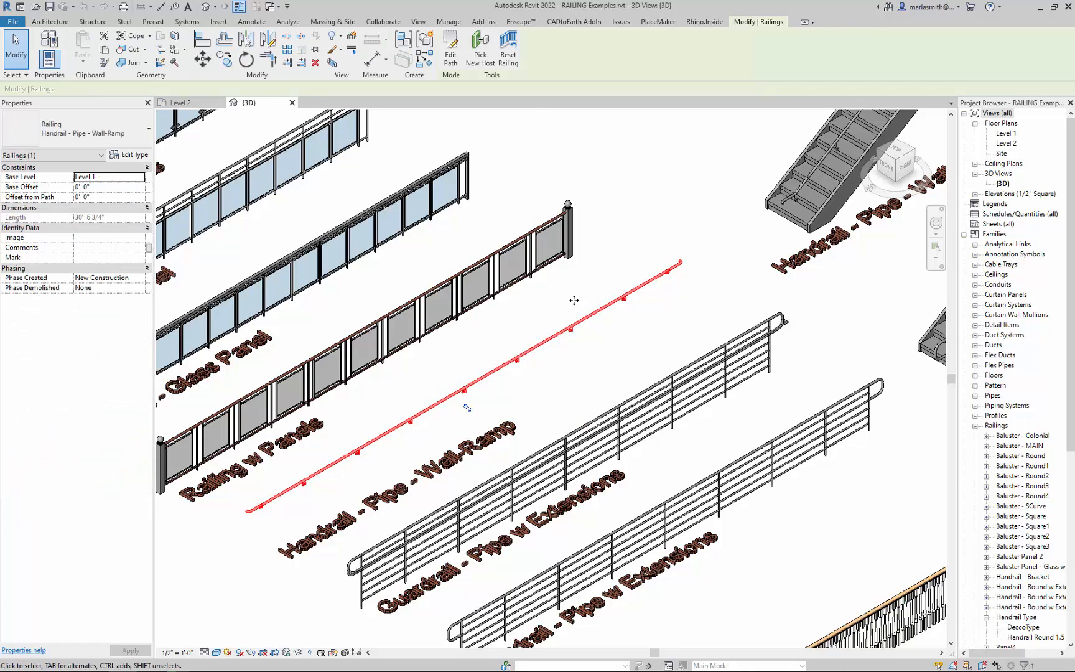
mouse_move(505, 178)
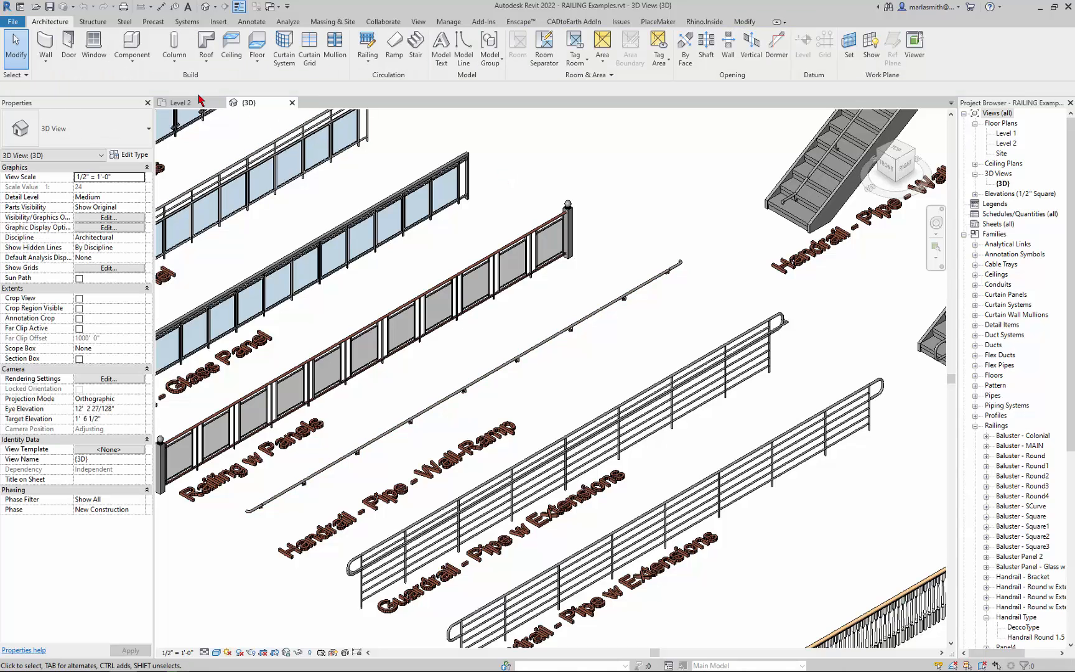
Return to STAIR Examples Level 2, open a default 3D view and zoom to the Residential stairs
left_click(180, 103)
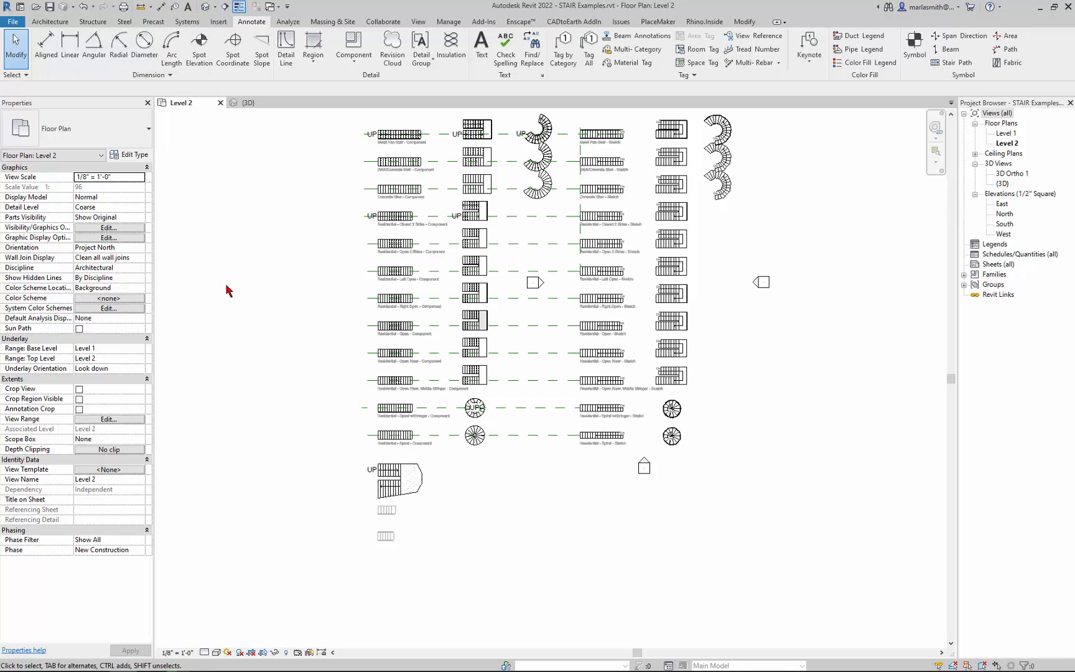
left_click(745, 21)
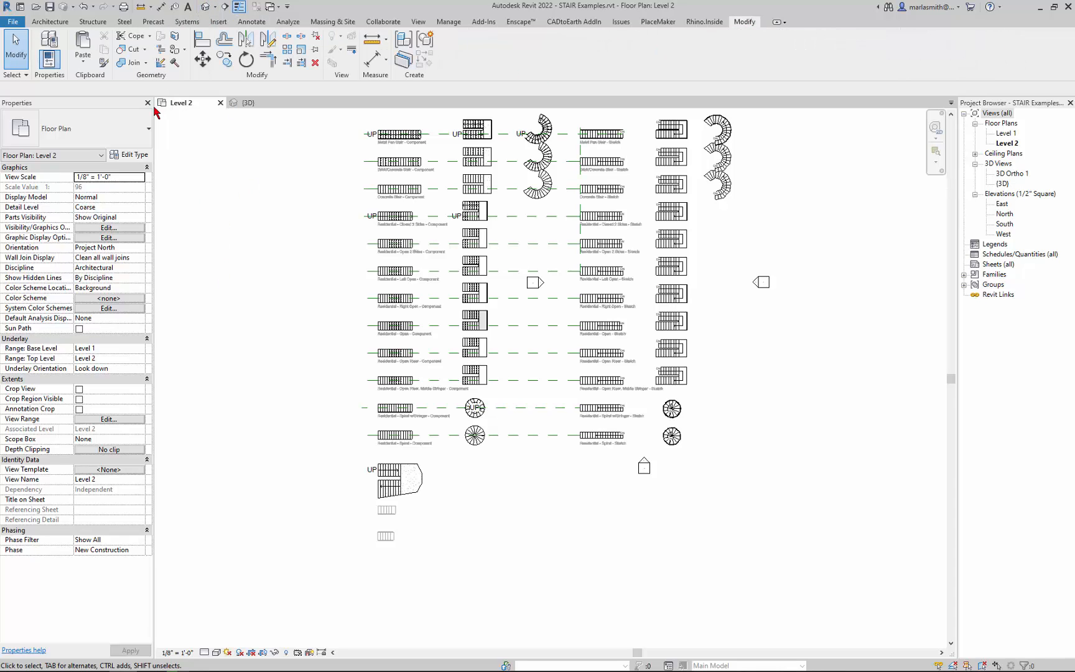
left_click(82, 50)
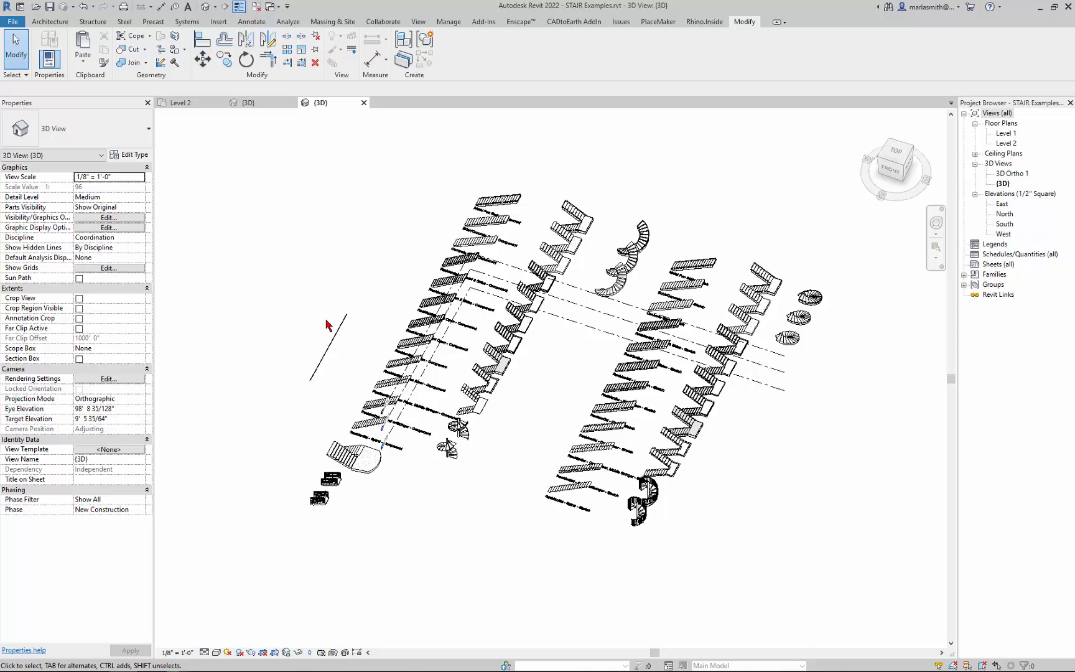
left_click(329, 350)
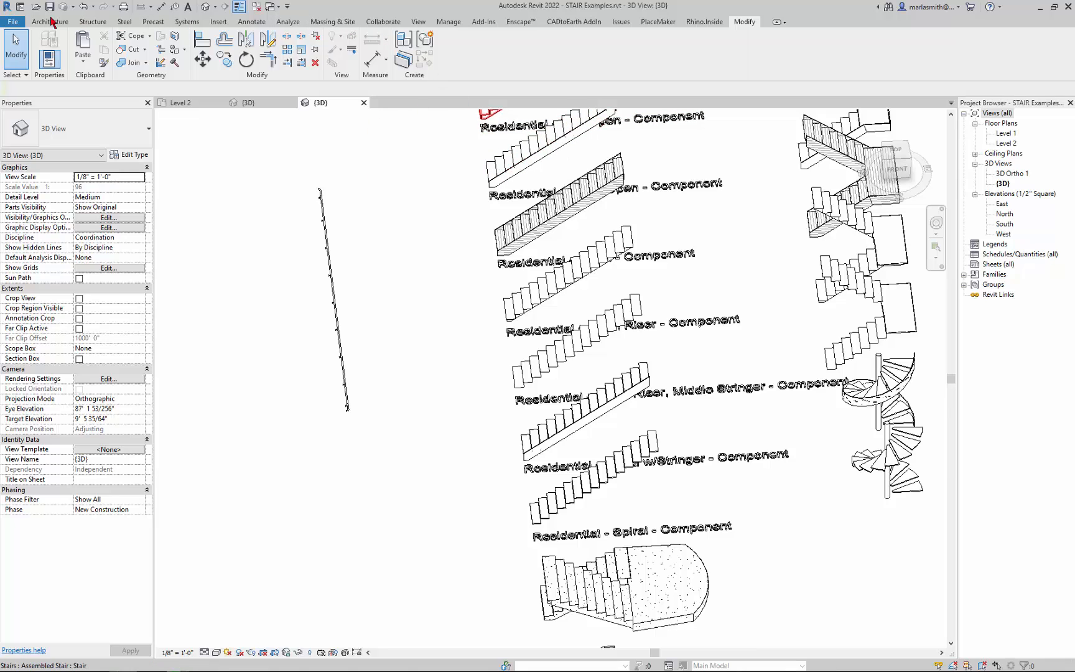
Place a railing on the Residential - Open stair via Railing > Place on Stair/Ramp
left_click(50, 22)
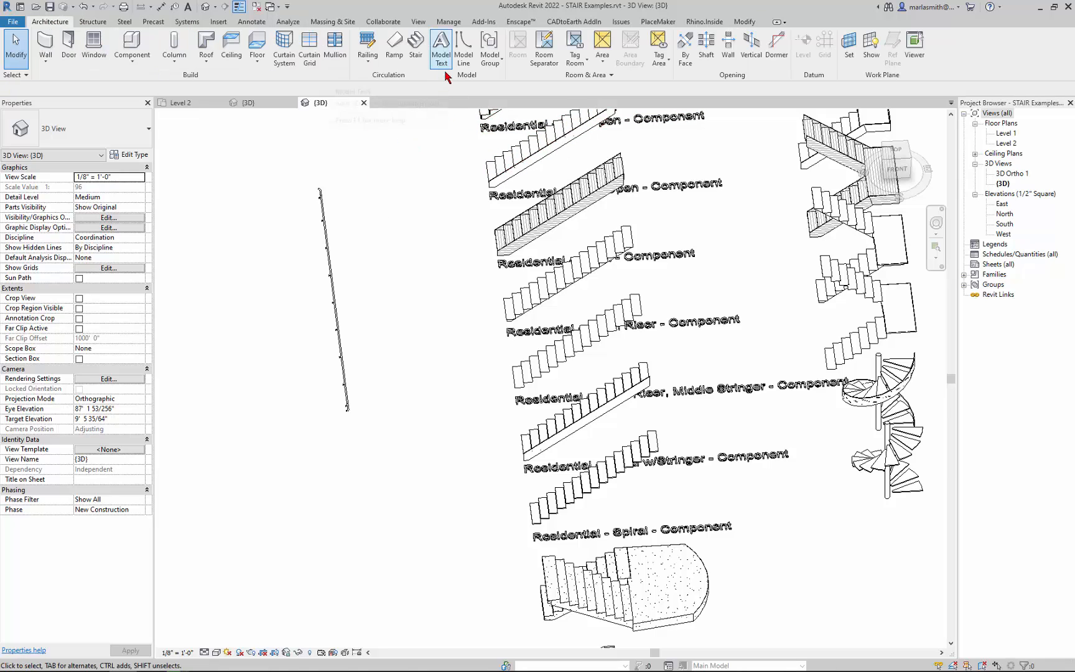
left_click(367, 45)
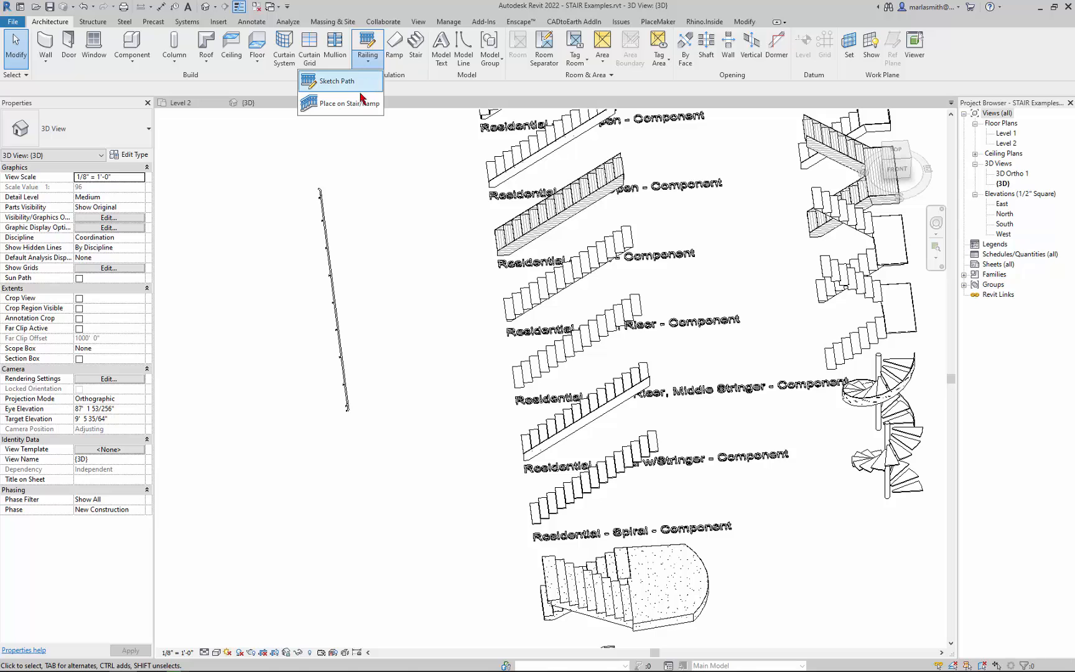
left_click(338, 103)
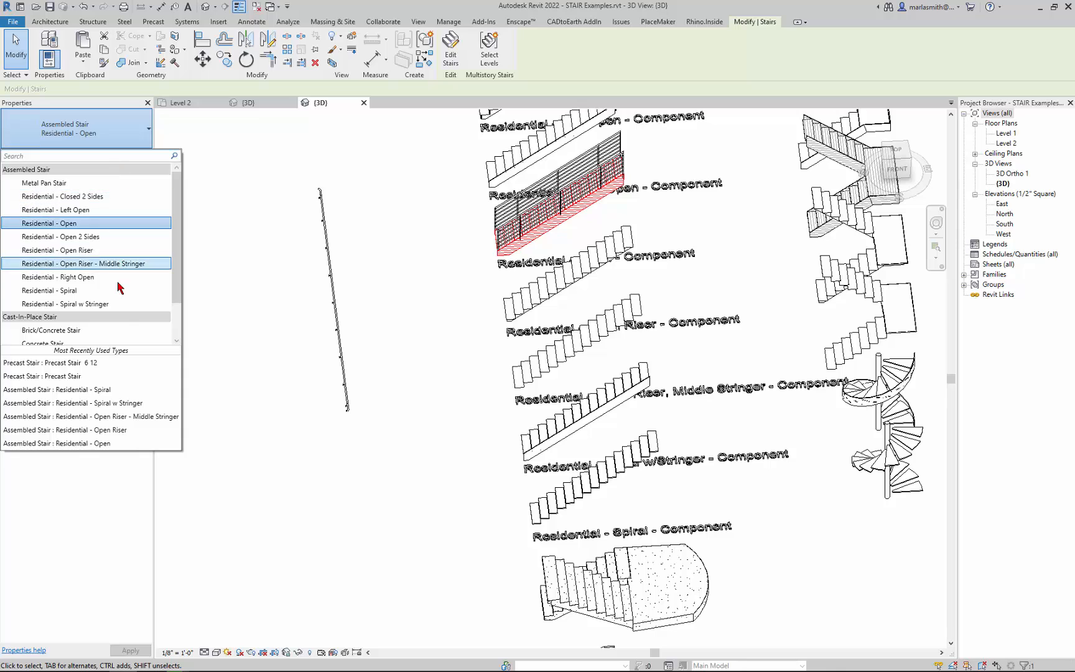
mouse_move(360, 190)
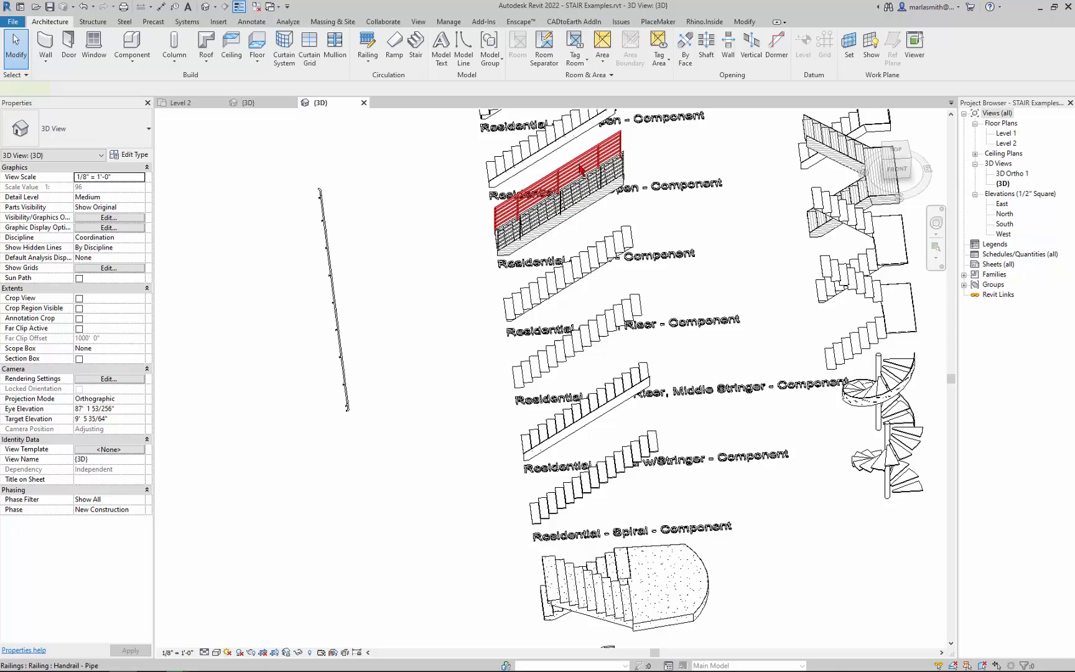
left_click(145, 130)
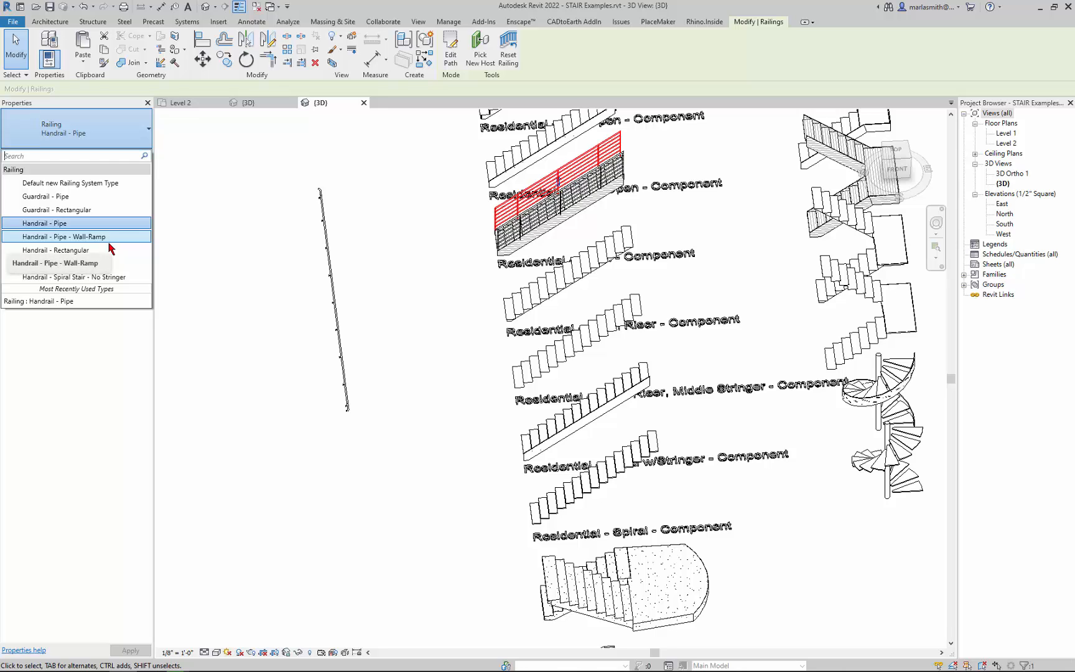
Change the new railing to the Handrail - Pipe - Wall-Ramp type and view it close up
left_click(43, 223)
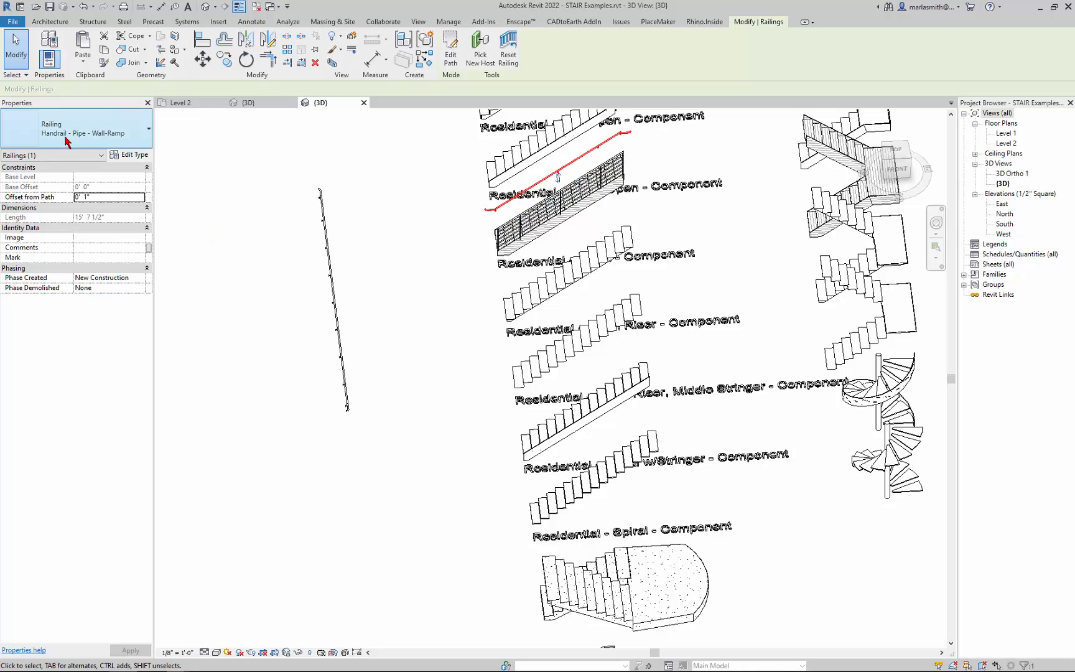
left_click(549, 144)
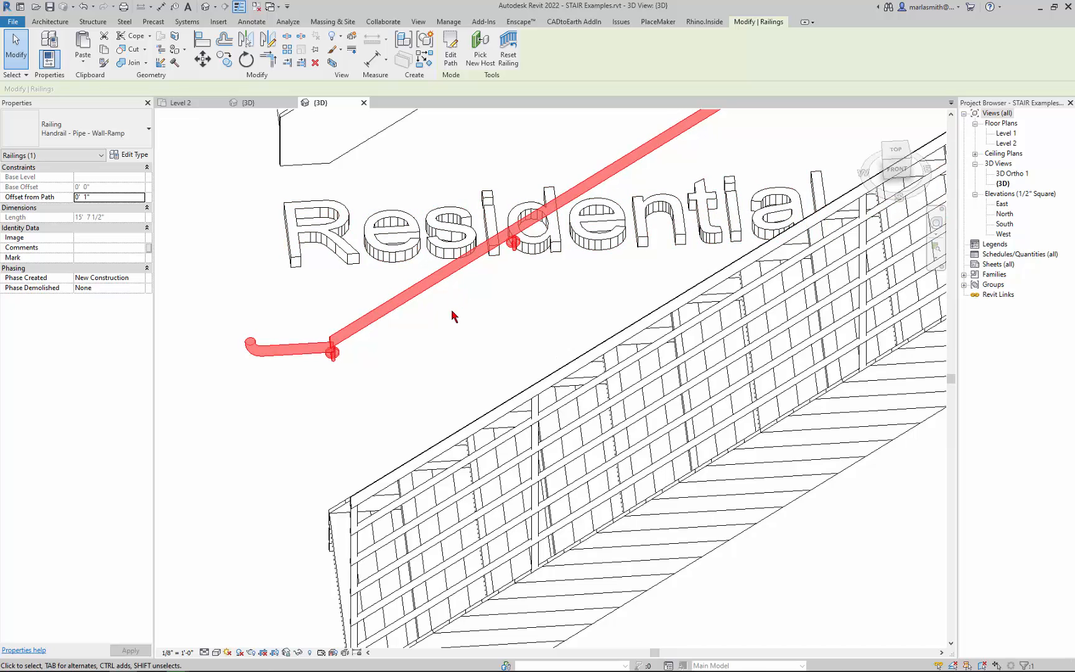
left_click(453, 314)
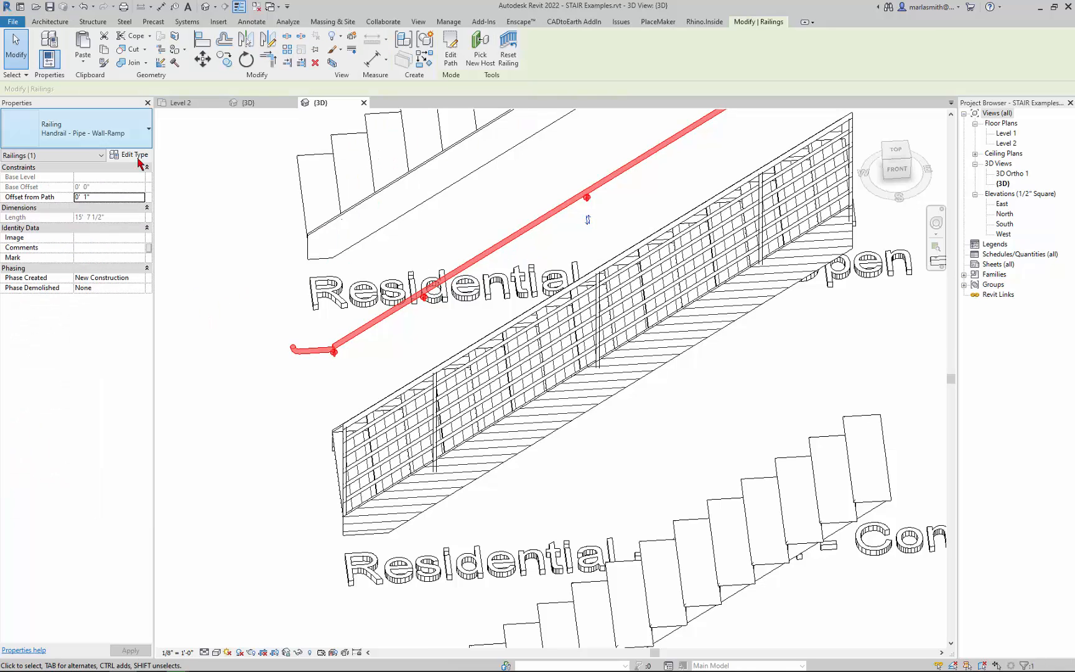
Reach the Baluster Placement settings in the Handrail - Pipe - Wall-Ramp Type Properties
left_click(133, 154)
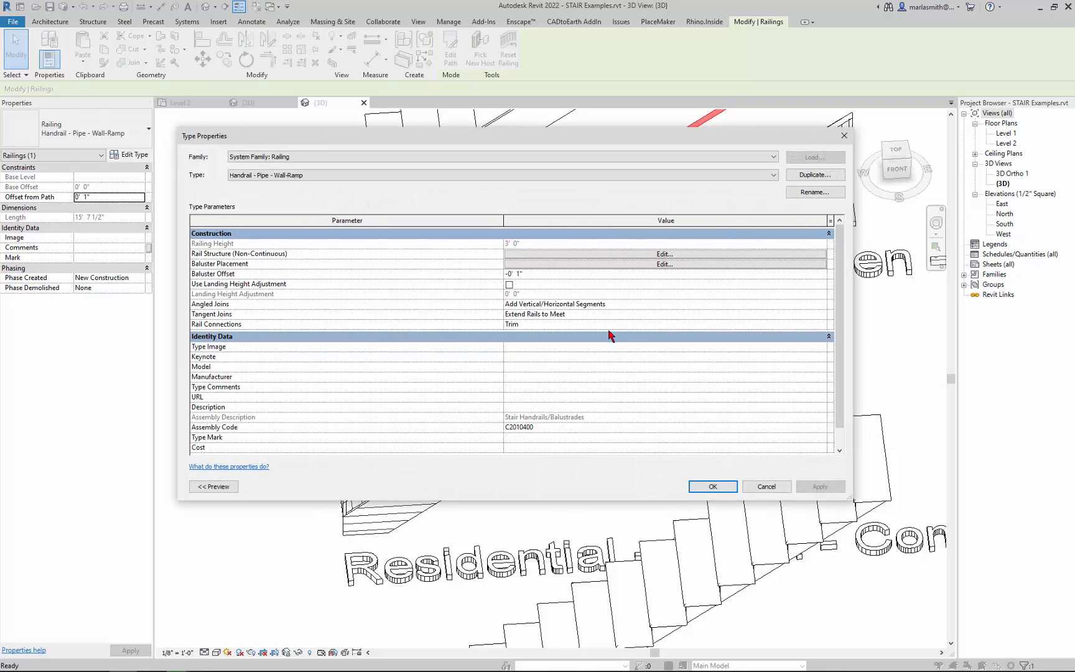
mouse_move(609, 245)
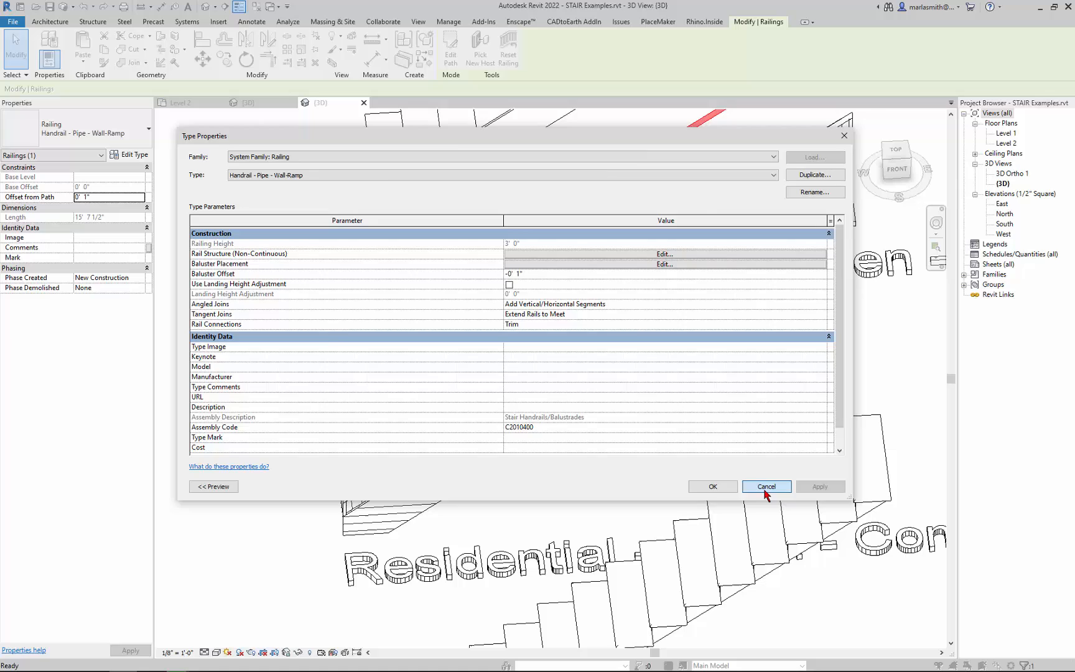
left_click(766, 487)
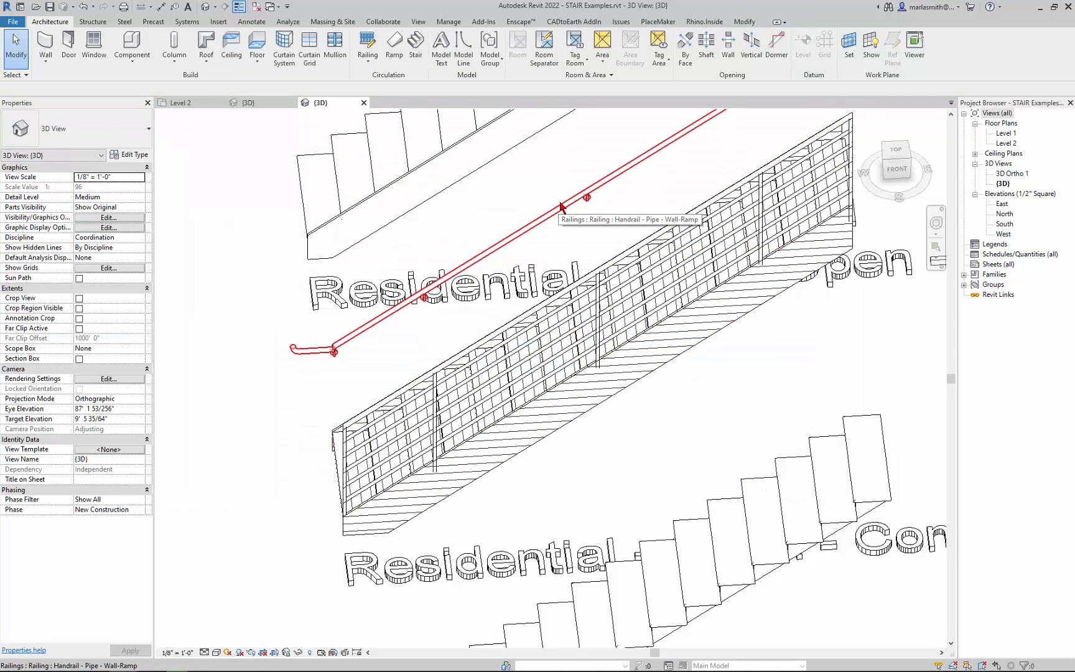
left_click(563, 206)
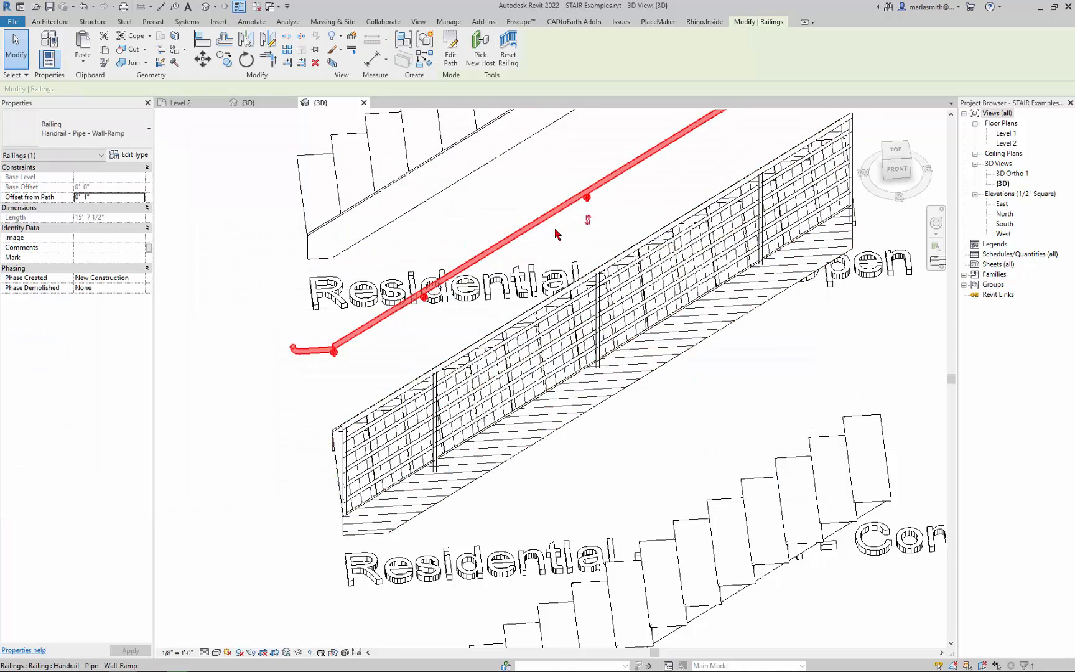
mouse_move(555, 219)
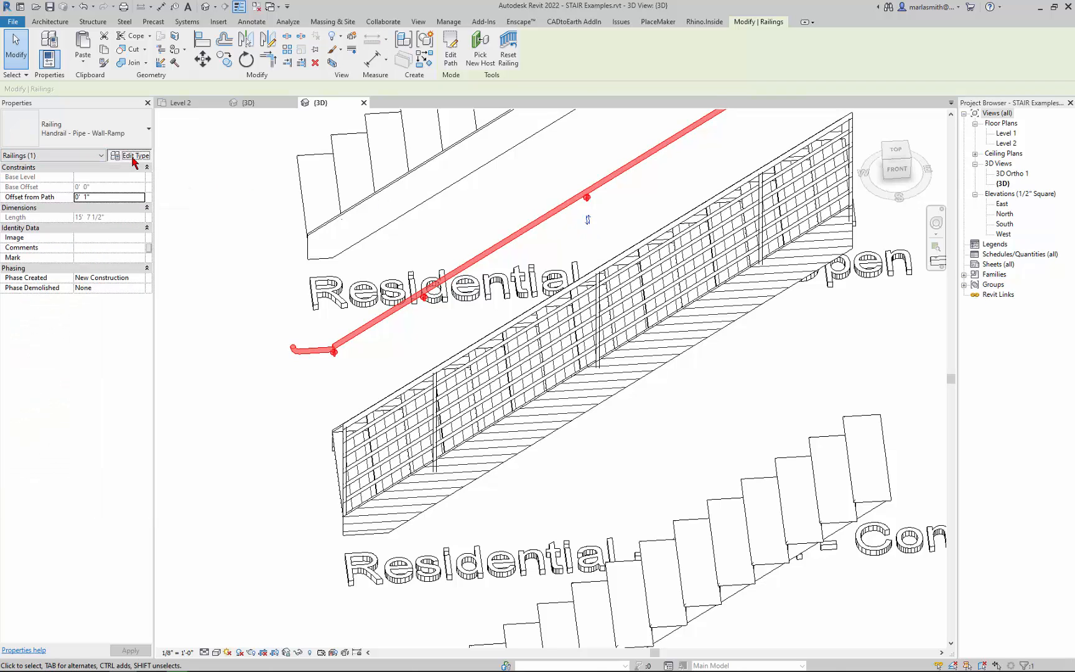
left_click(133, 155)
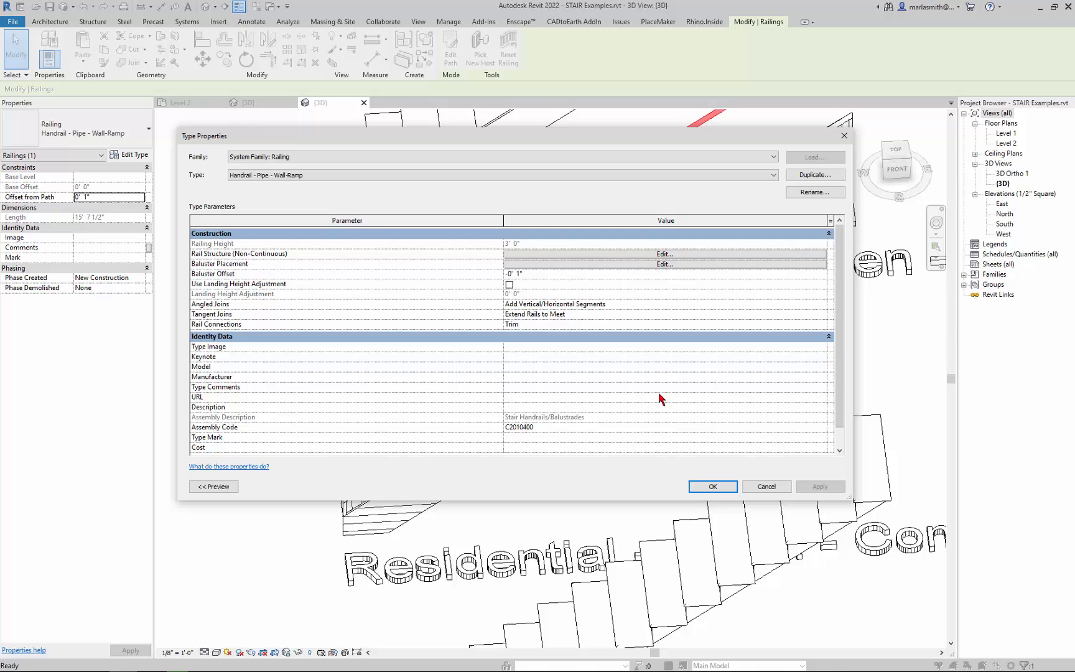
mouse_move(646, 399)
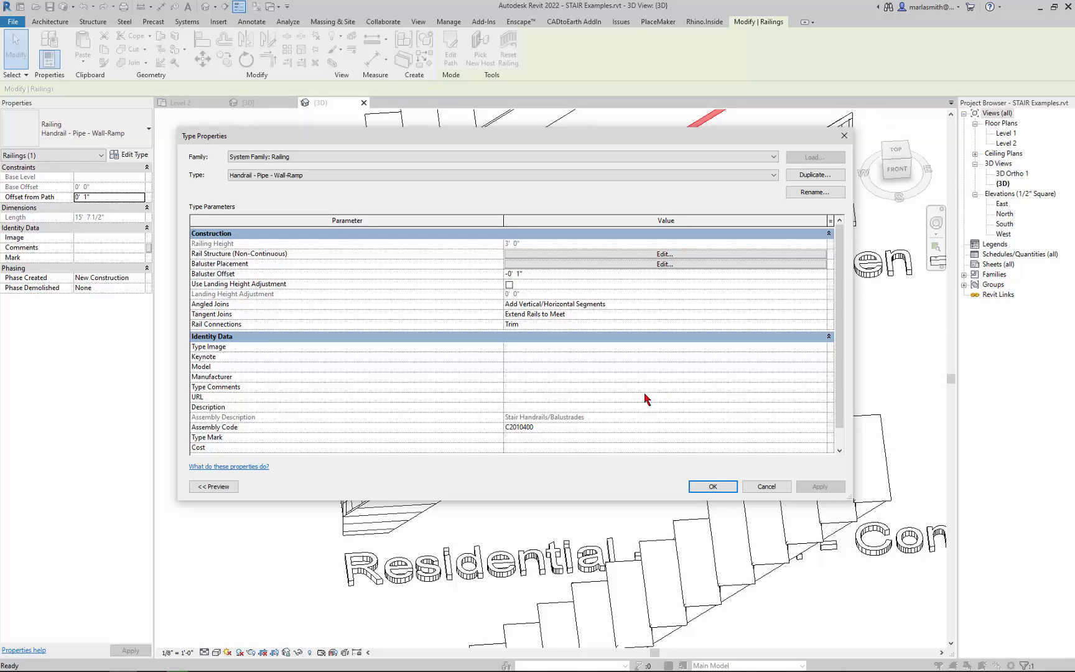
mouse_move(657, 307)
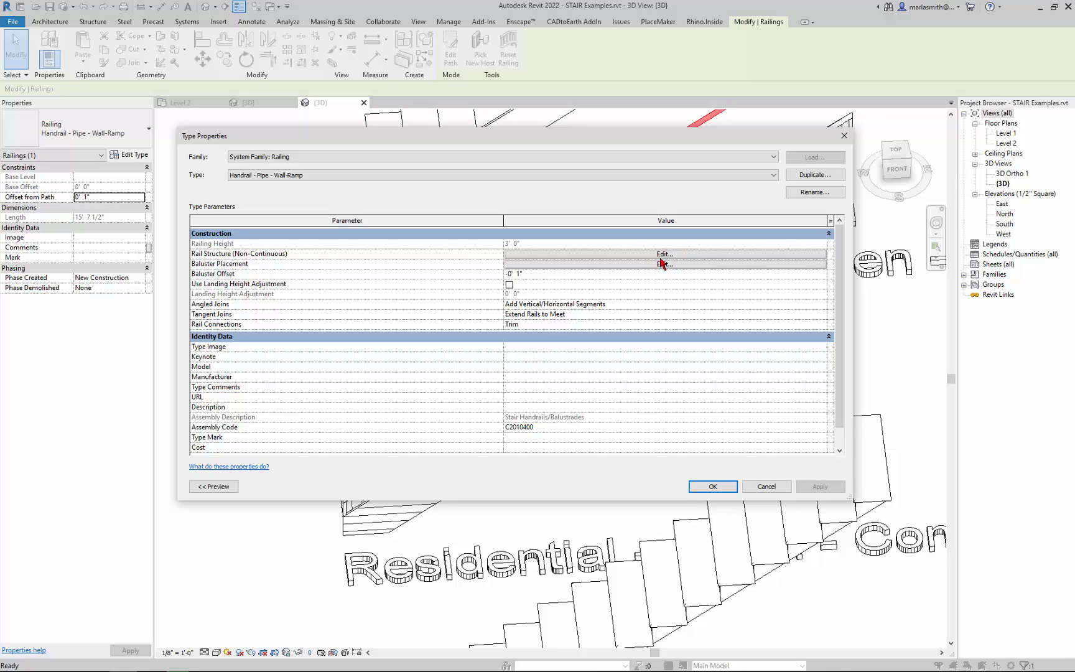
left_click(662, 254)
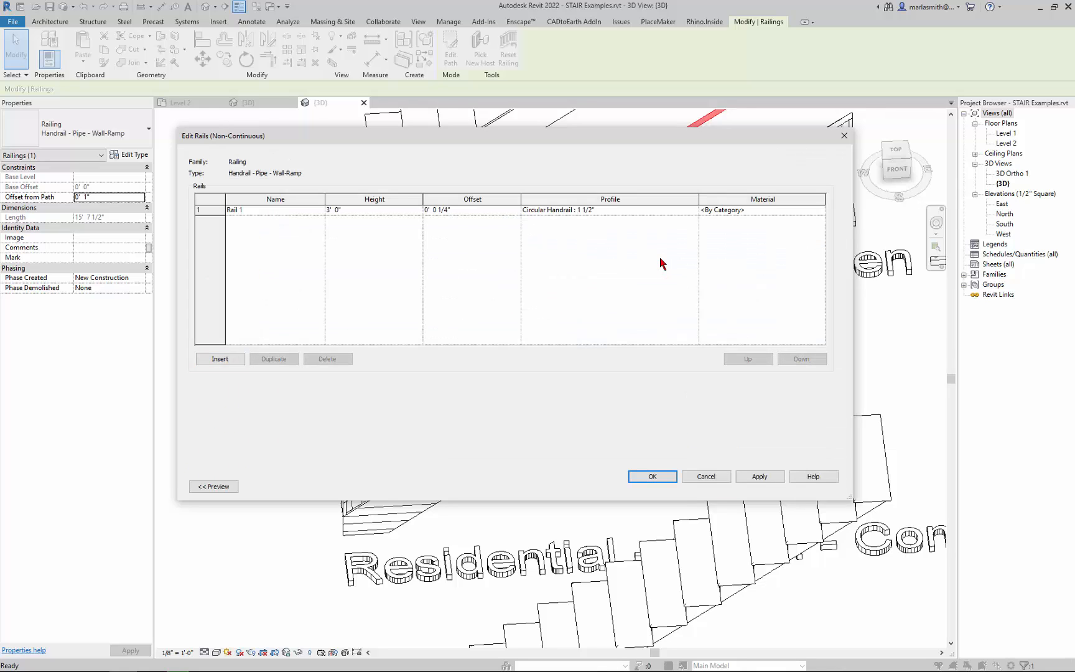
mouse_move(247, 195)
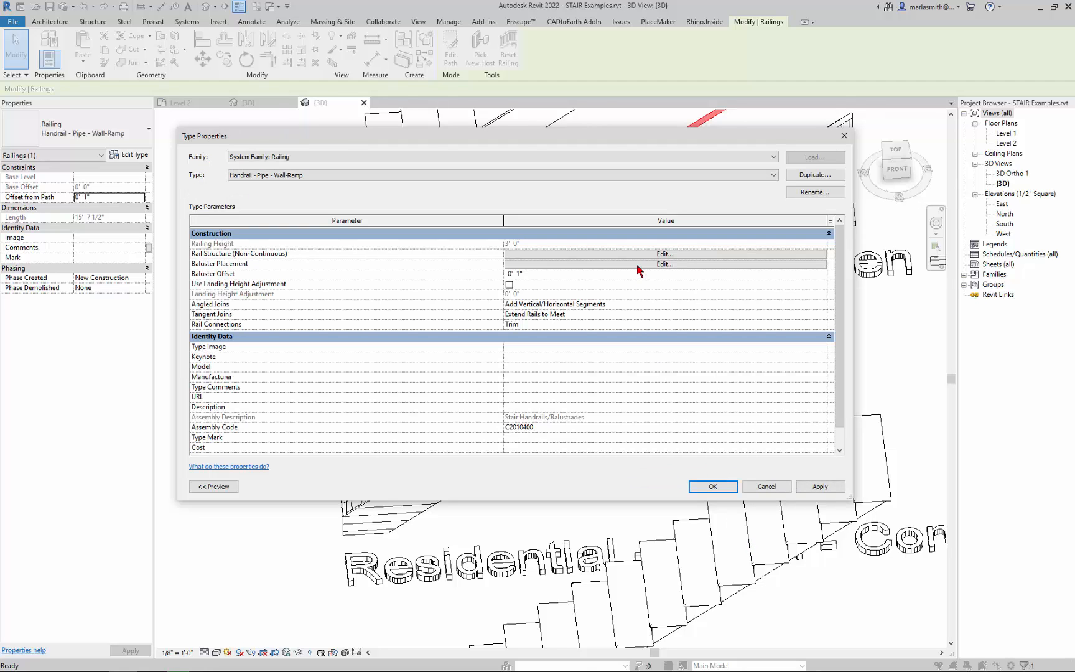
left_click(662, 264)
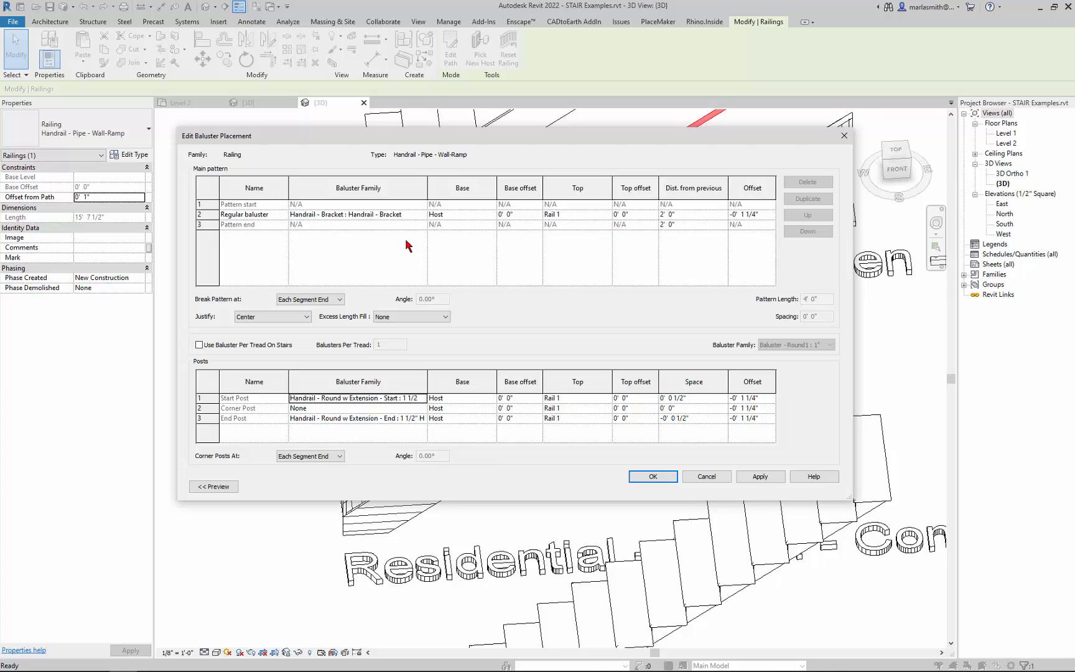
mouse_move(415, 216)
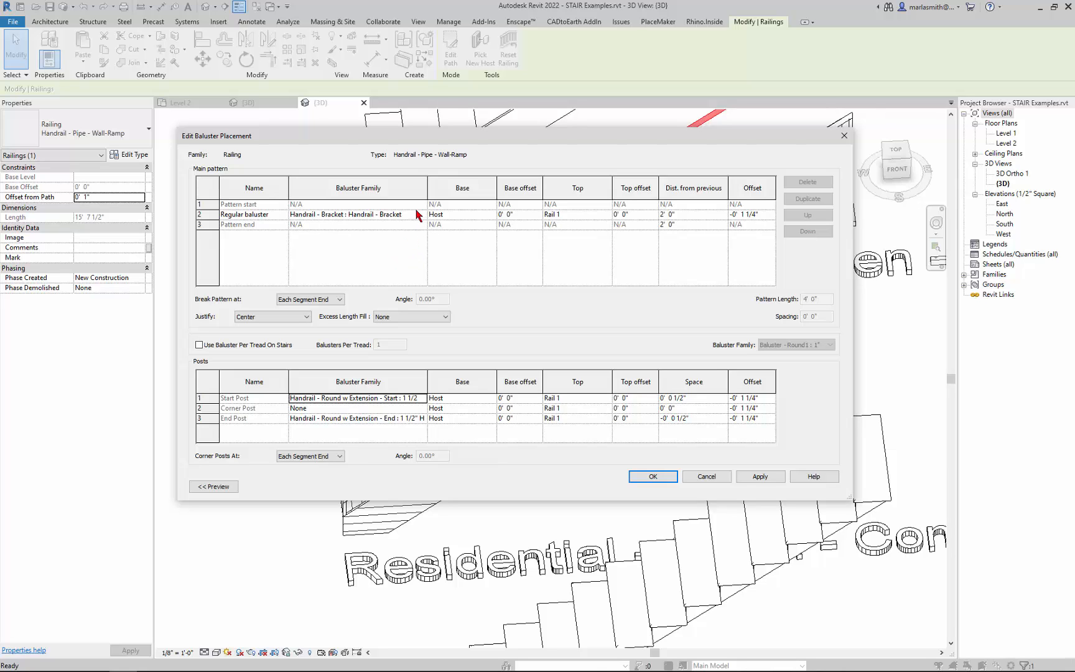
mouse_move(500, 213)
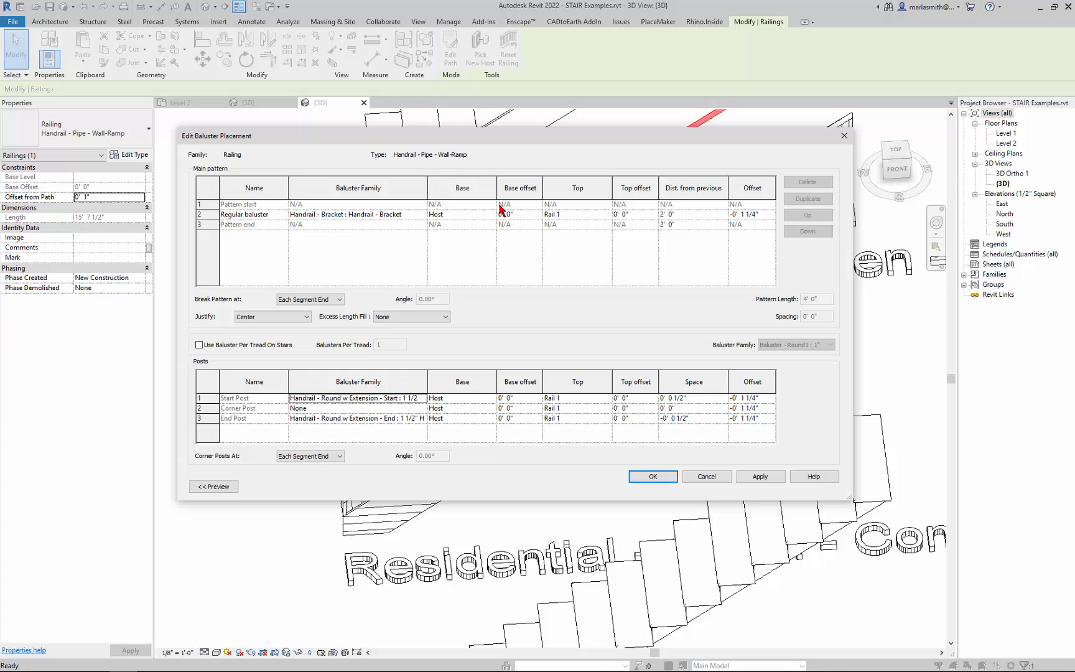
mouse_move(427, 219)
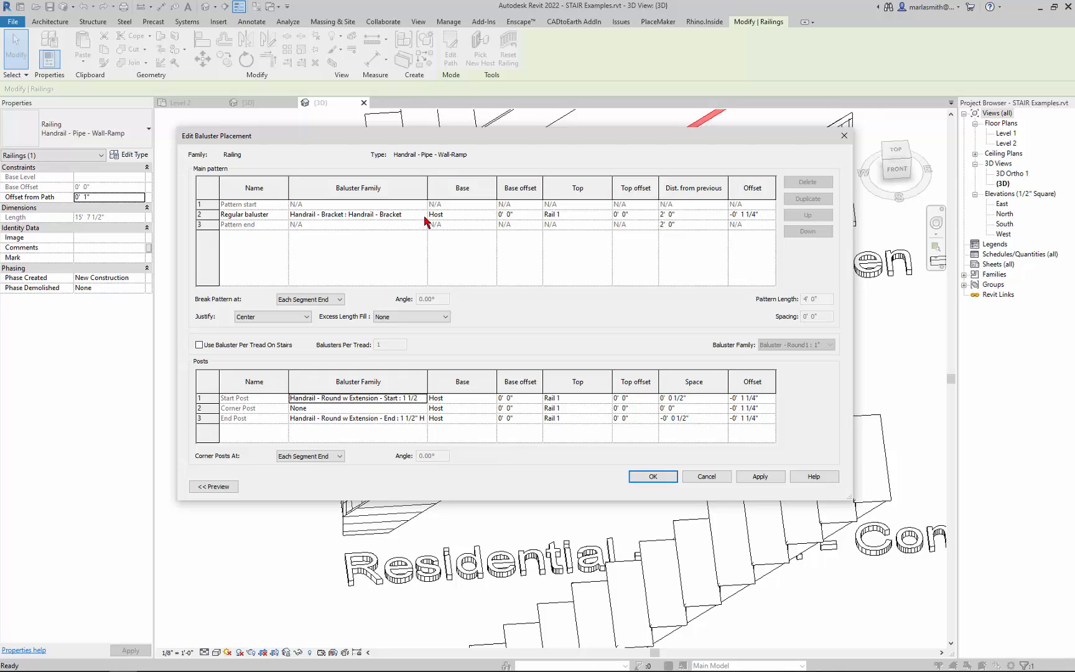
Set the Regular baluster, Start Post and End Post families to None
left_click(422, 214)
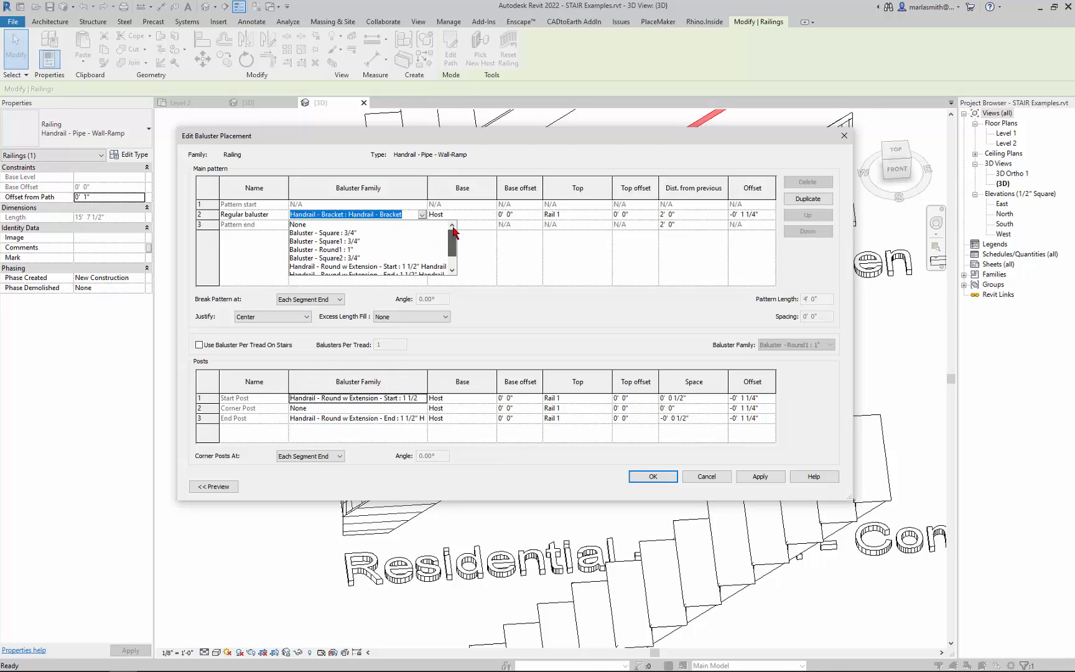
left_click(299, 224)
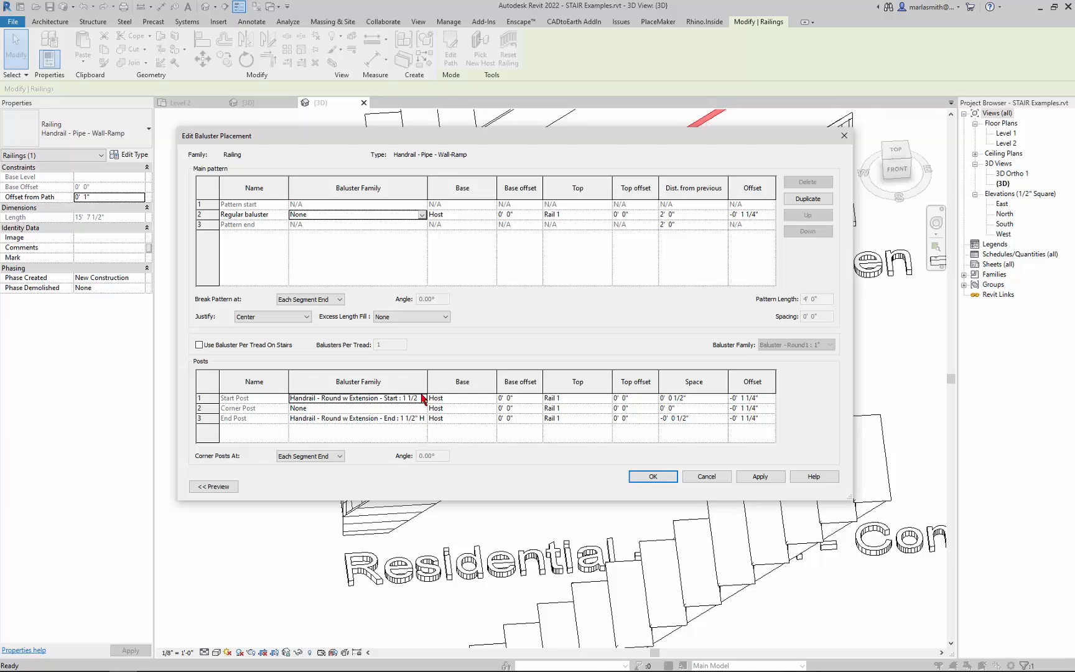
left_click(422, 398)
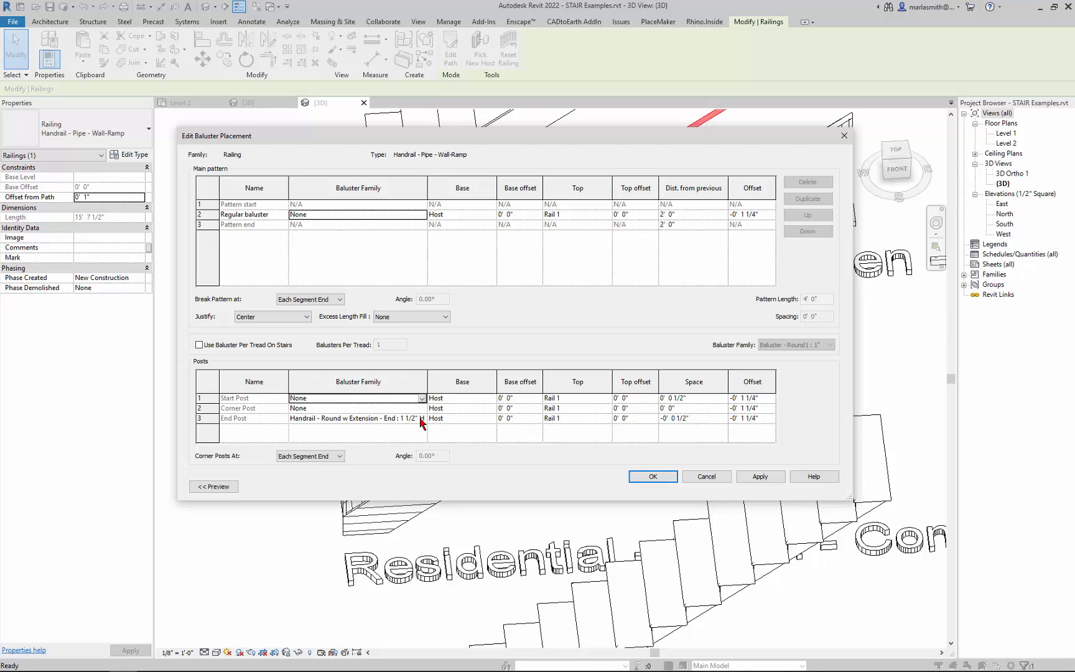
left_click(422, 418)
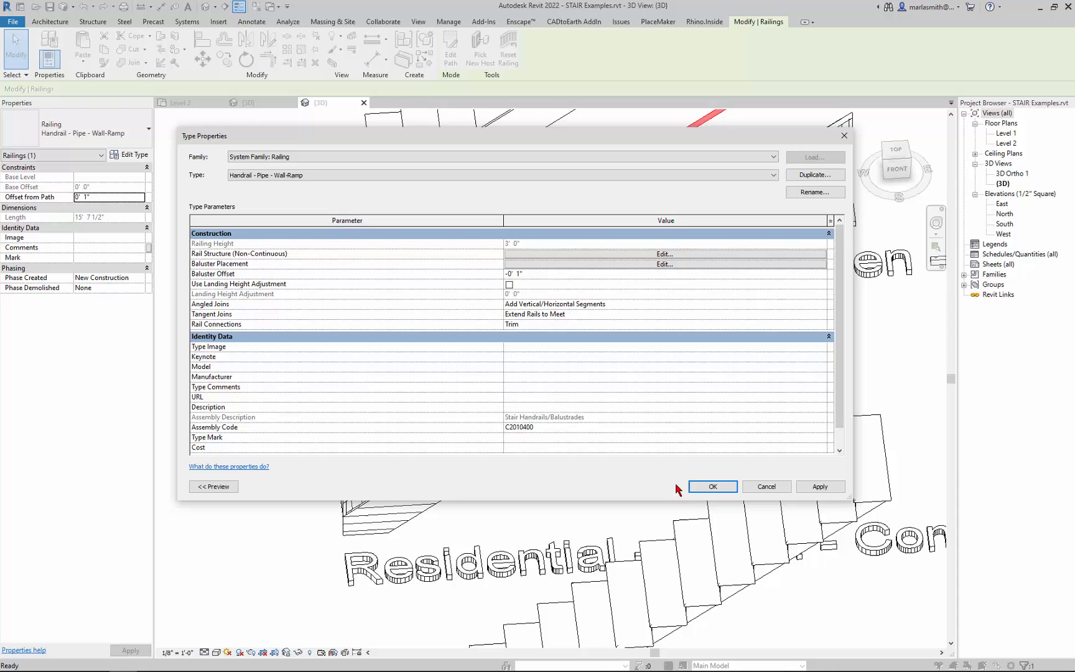
Confirm the type changes, open Level 1 beside the 3D view and select the stair's handrail
left_click(712, 487)
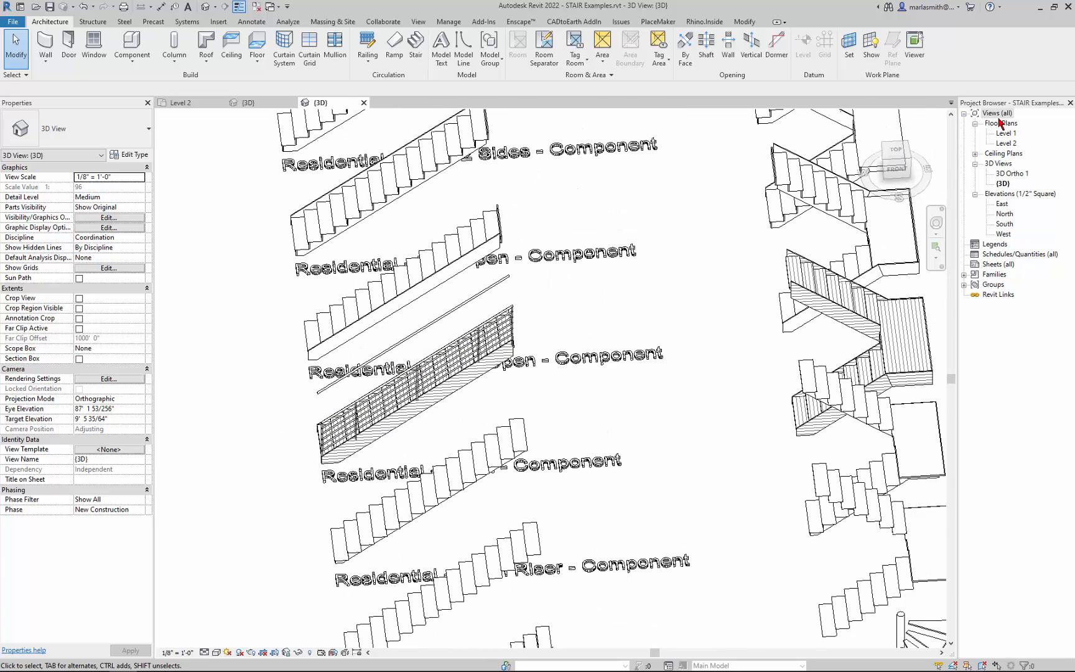
double_click(1007, 132)
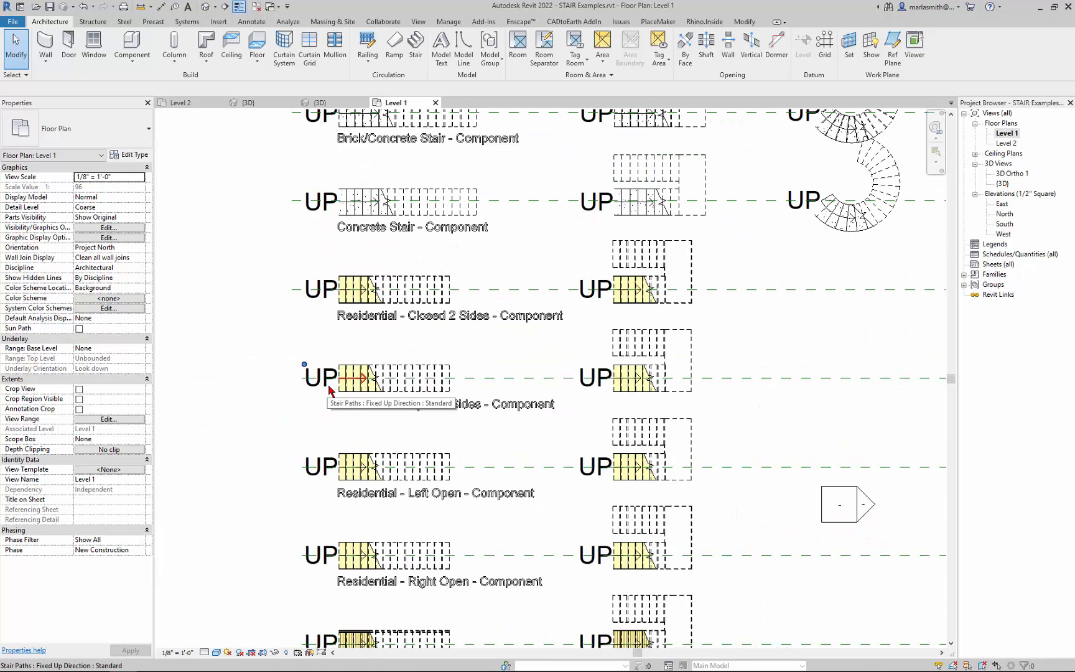
left_click(384, 202)
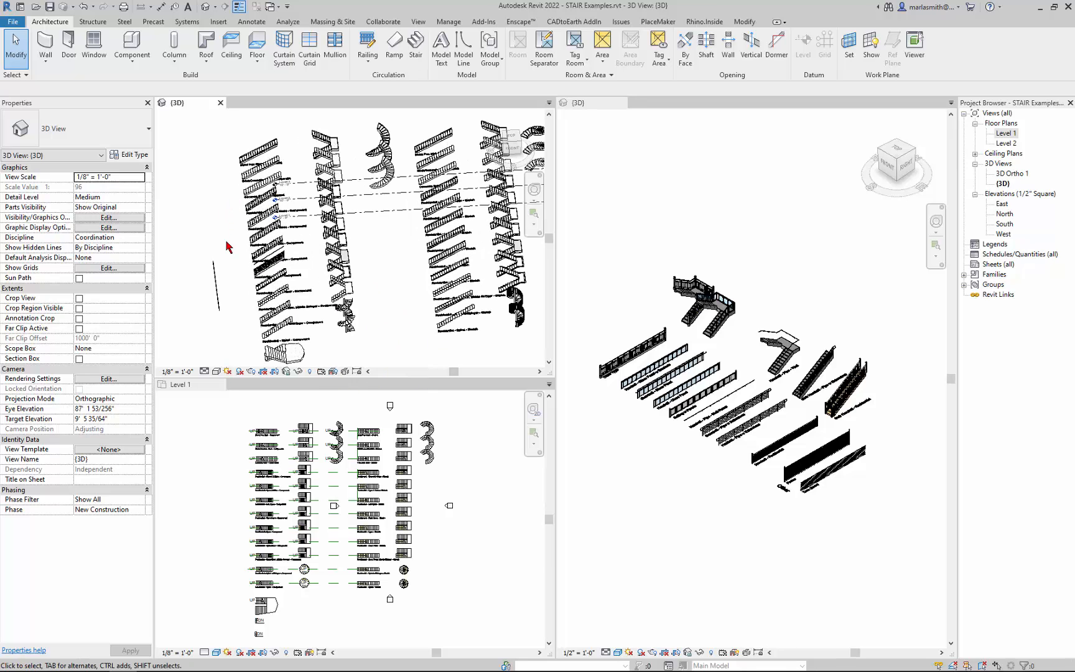
left_click(288, 246)
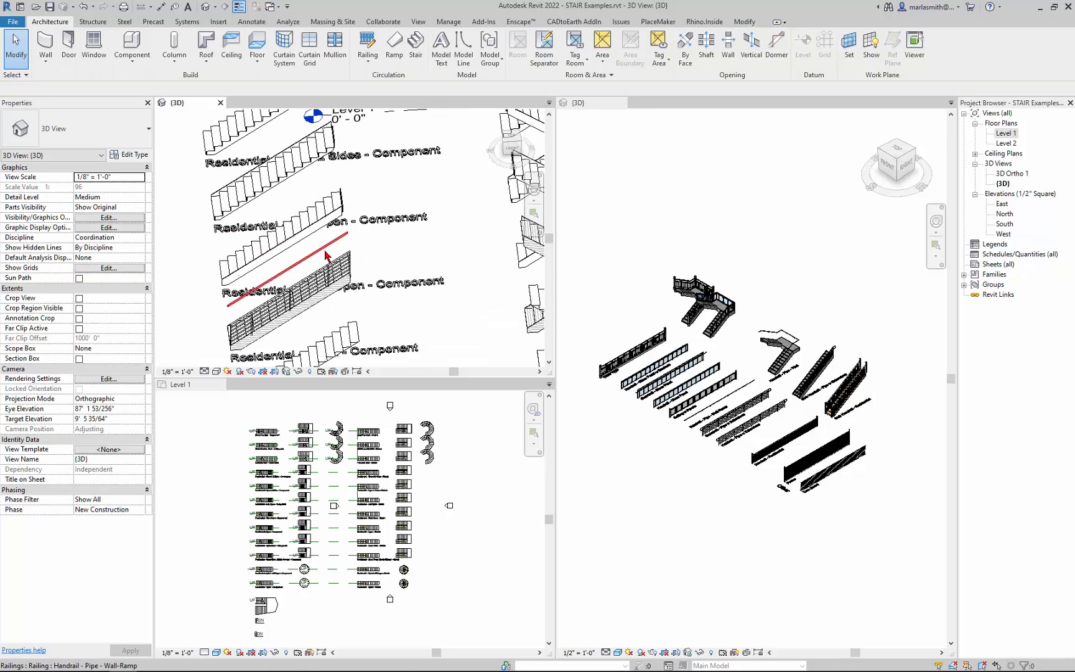
left_click(287, 271)
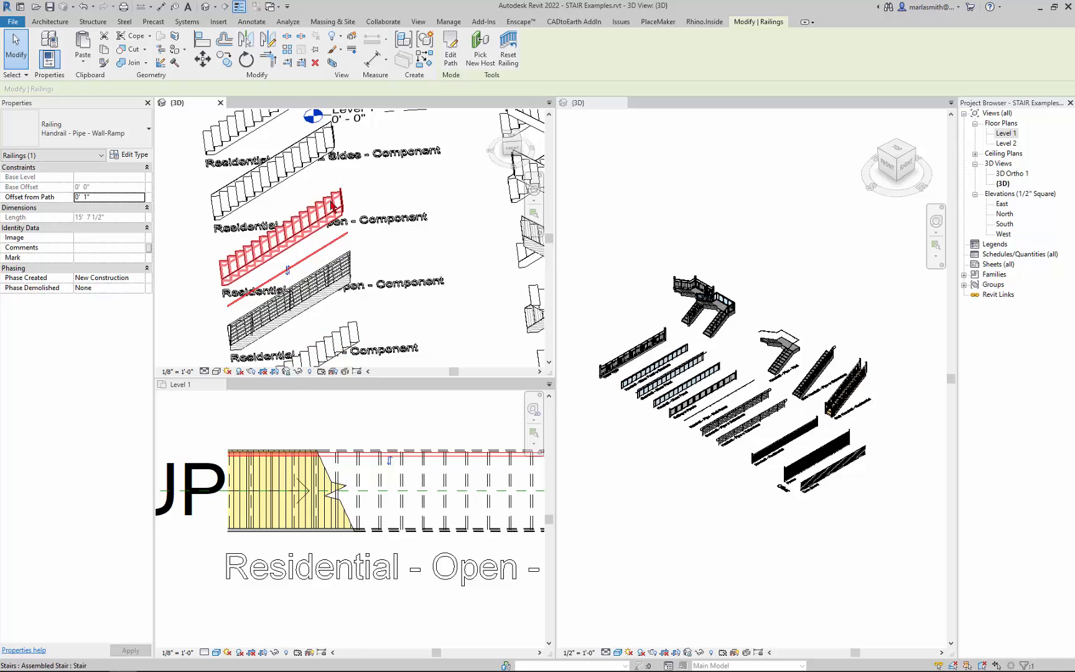
Switch the residential stair's default railing to a Handrail type via the Type Selector
left_click(450, 49)
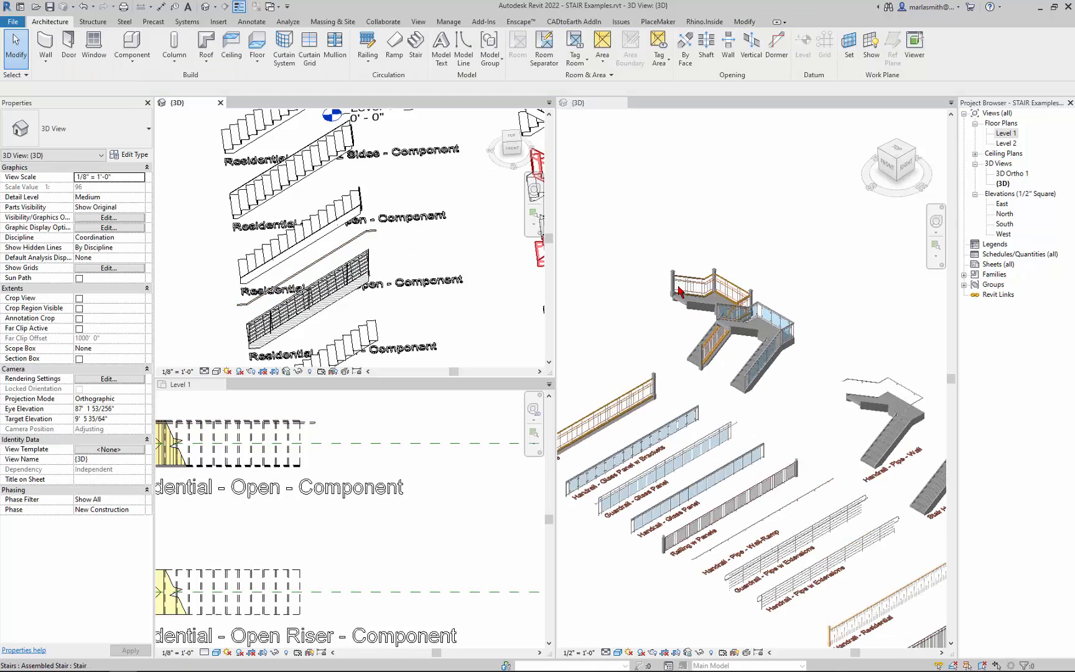
scroll("down", 3)
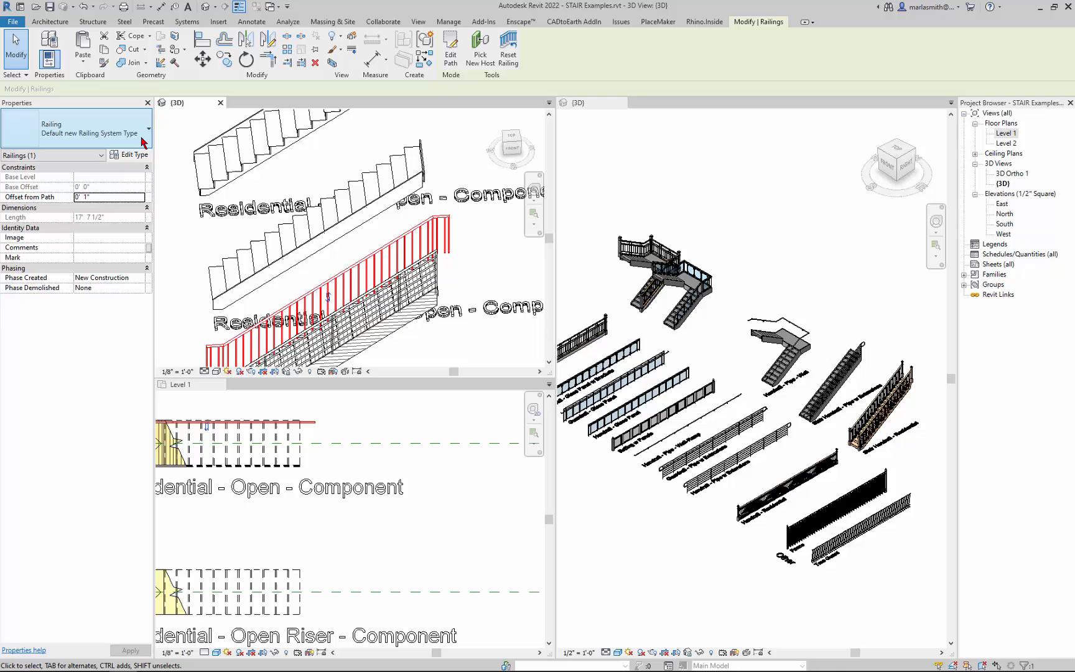
left_click(141, 133)
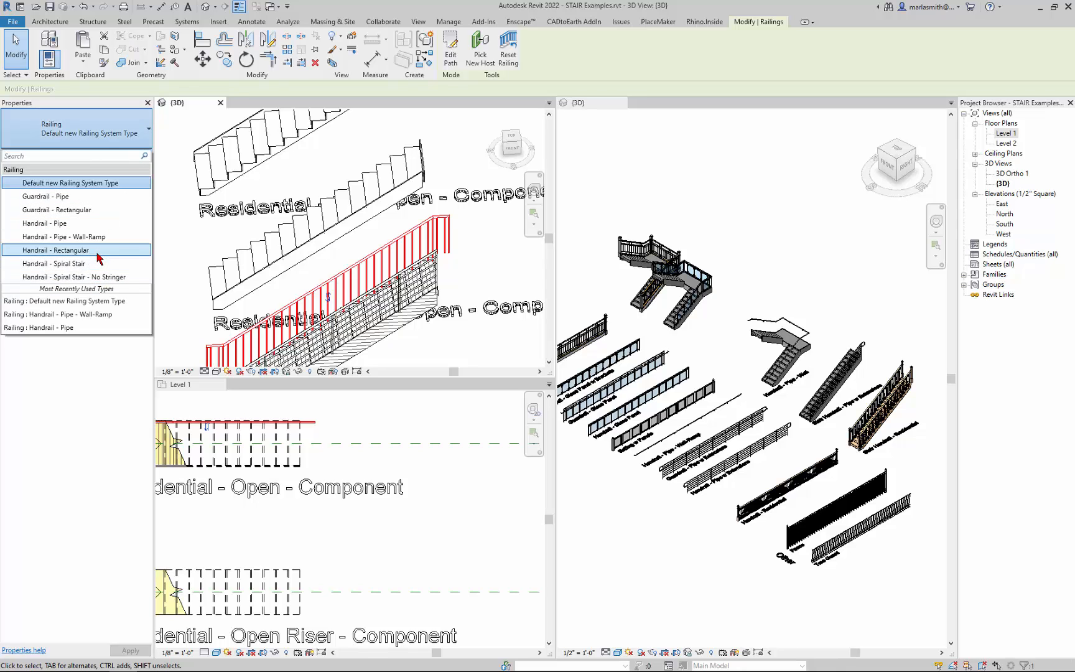
left_click(56, 250)
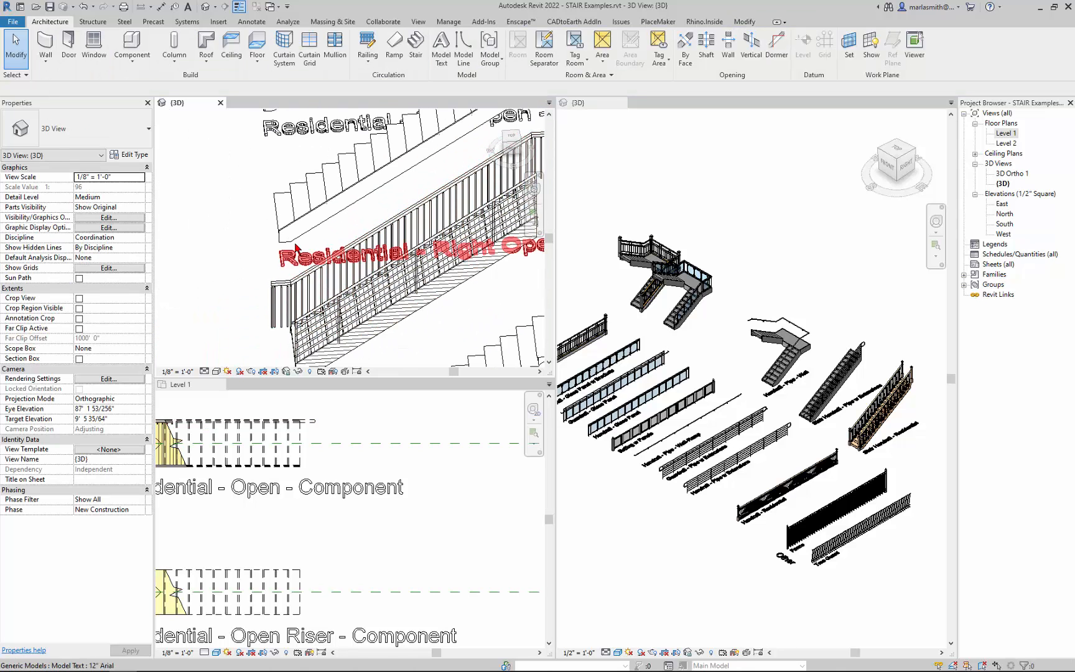
left_click(385, 178)
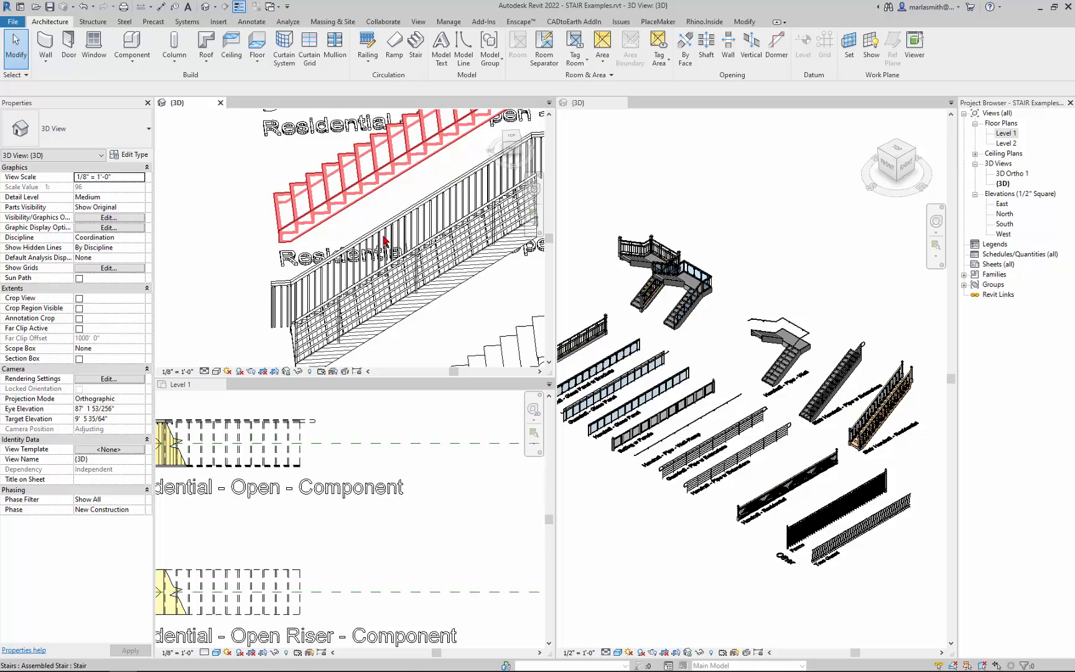